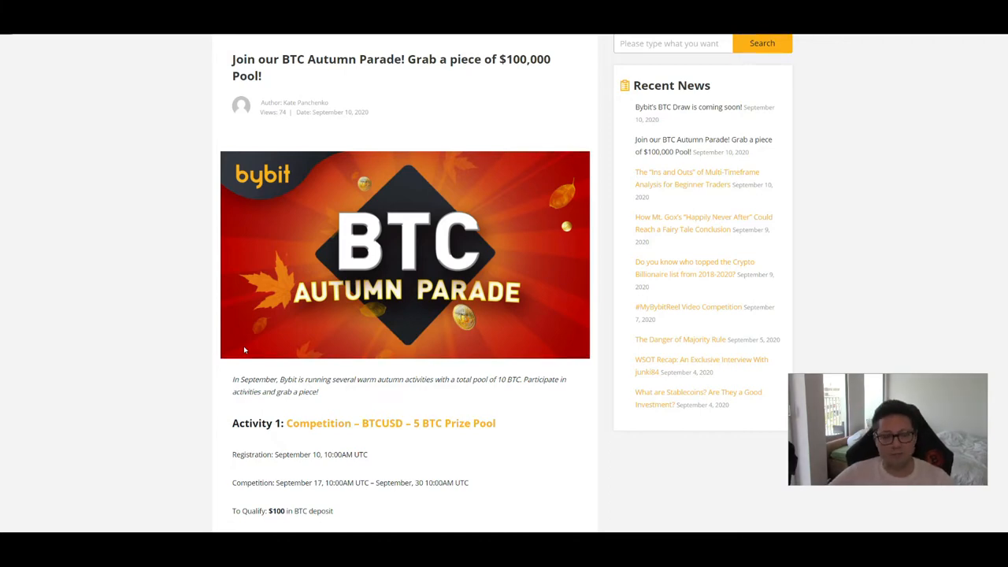
{"action": "mouse_move", "coordinate": [323, 323]}
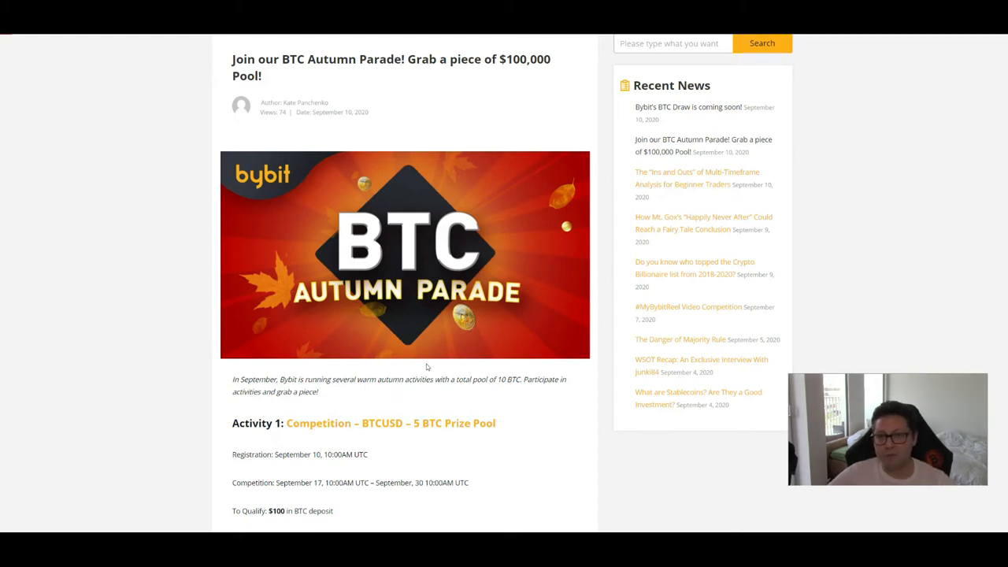
Highlight Activity 1's competition dates, then the $100 BTC qualifying deposit requirement
{"action": "scroll", "scroll_direction": "down", "scroll_amount": 3}
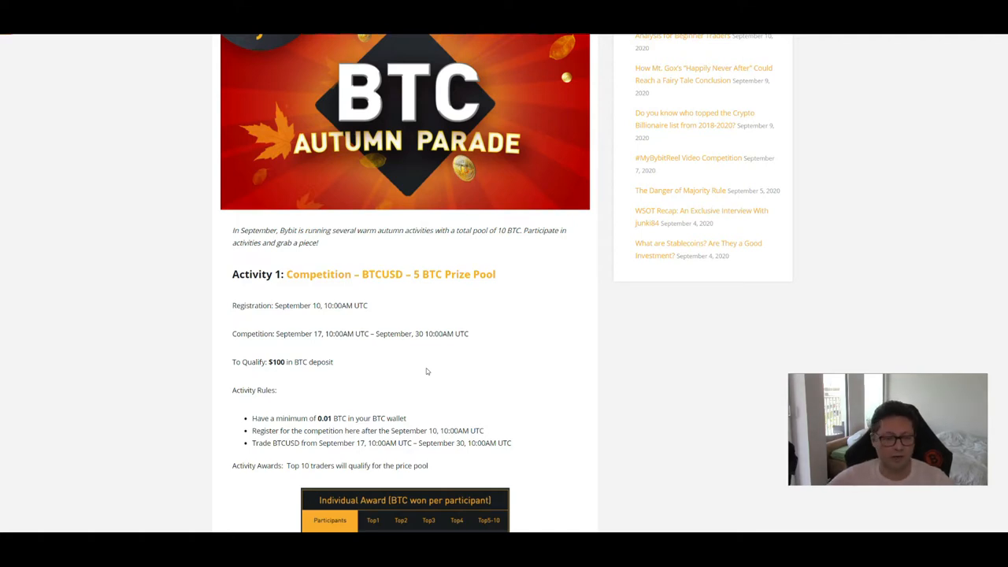
{"action": "mouse_move", "coordinate": [361, 346]}
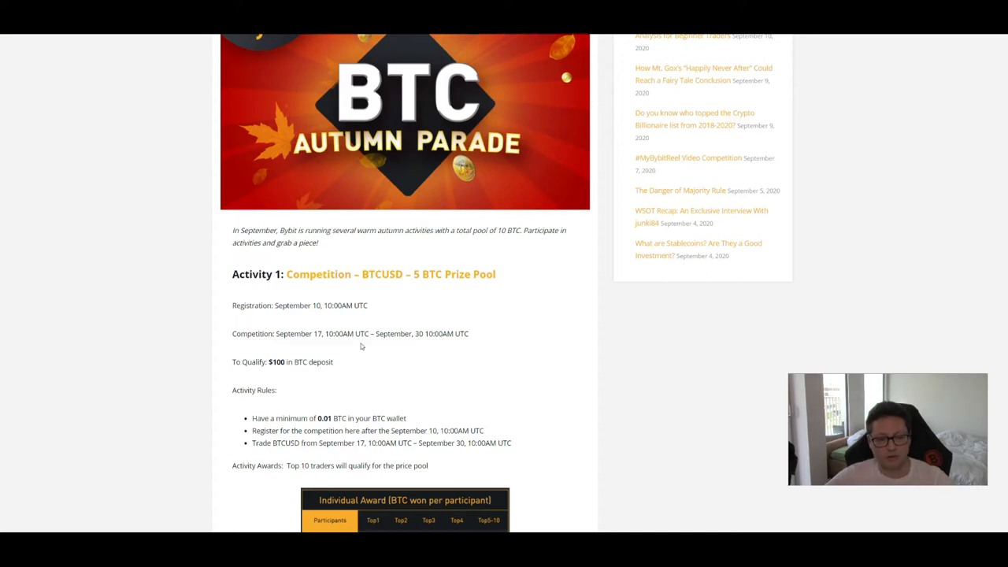
{"action": "mouse_move", "coordinate": [255, 319]}
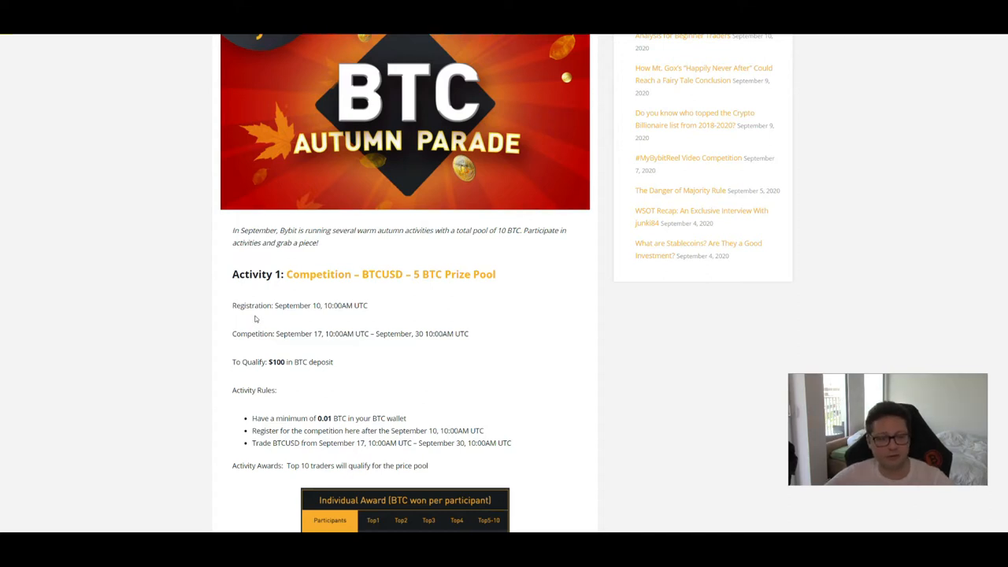
{"action": "double_click", "coordinate": [254, 333]}
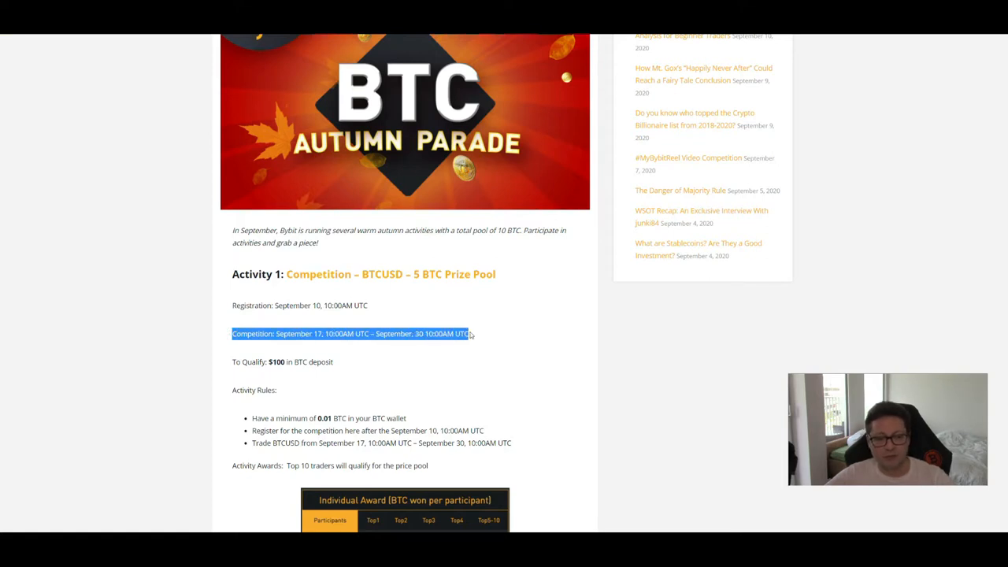
{"action": "left_click", "coordinate": [454, 356]}
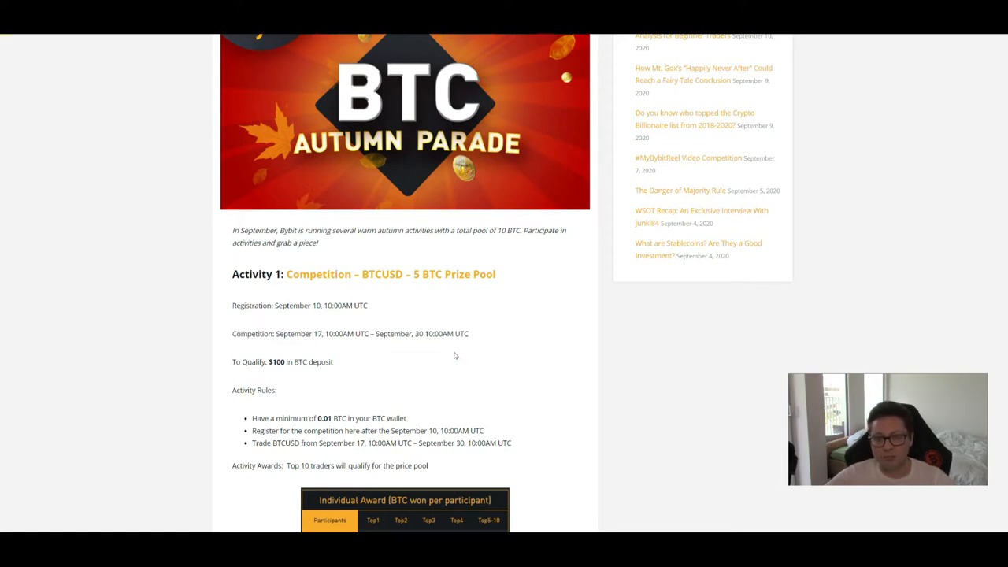
{"action": "left_click_drag", "start_coordinate": [256, 361], "coordinate": [337, 362]}
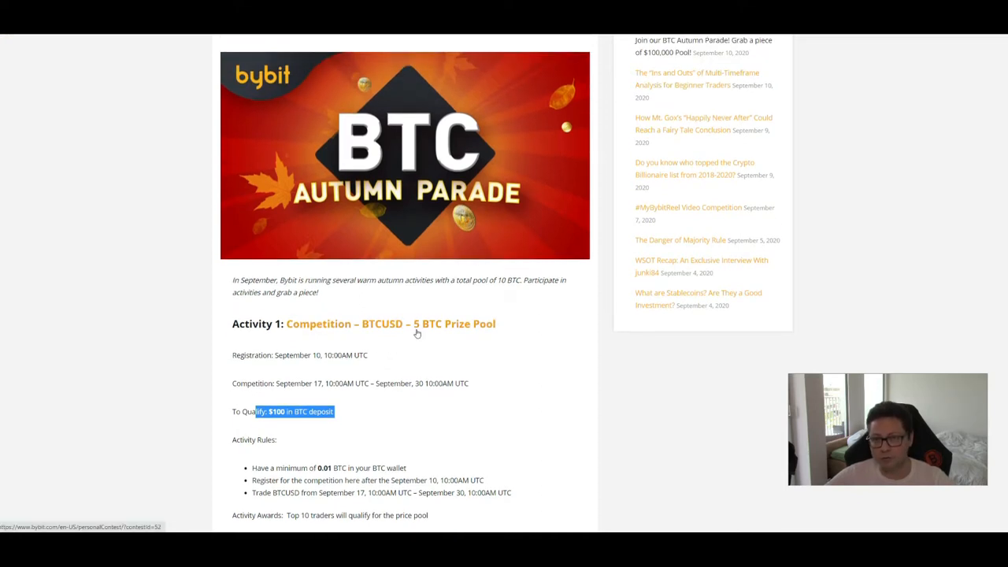
Move through the Individual Award table down to Activity 2's Lucky Draw and Activity 3's start
{"action": "scroll", "scroll_direction": "down", "scroll_amount": 3}
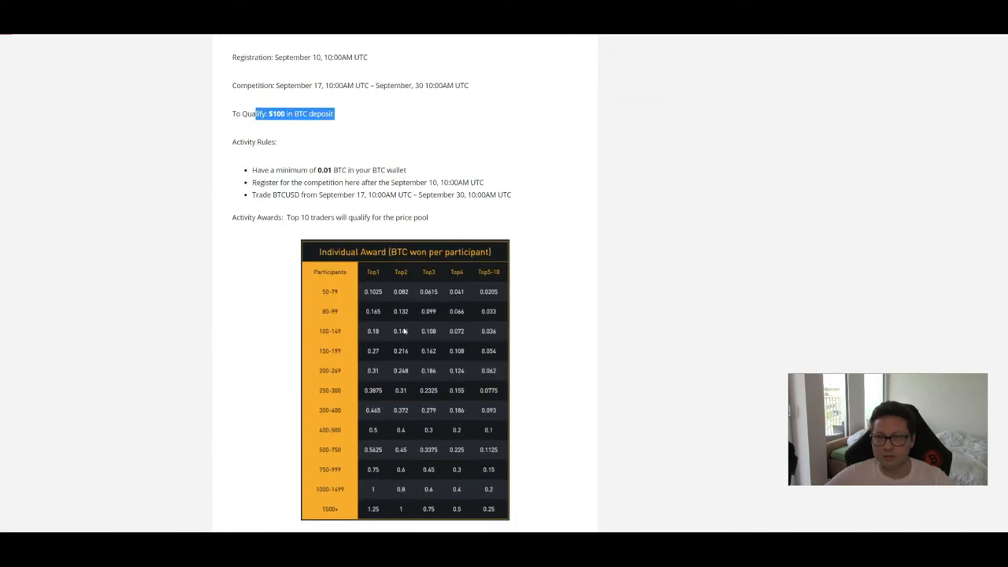
{"action": "scroll", "scroll_direction": "down", "scroll_amount": 3}
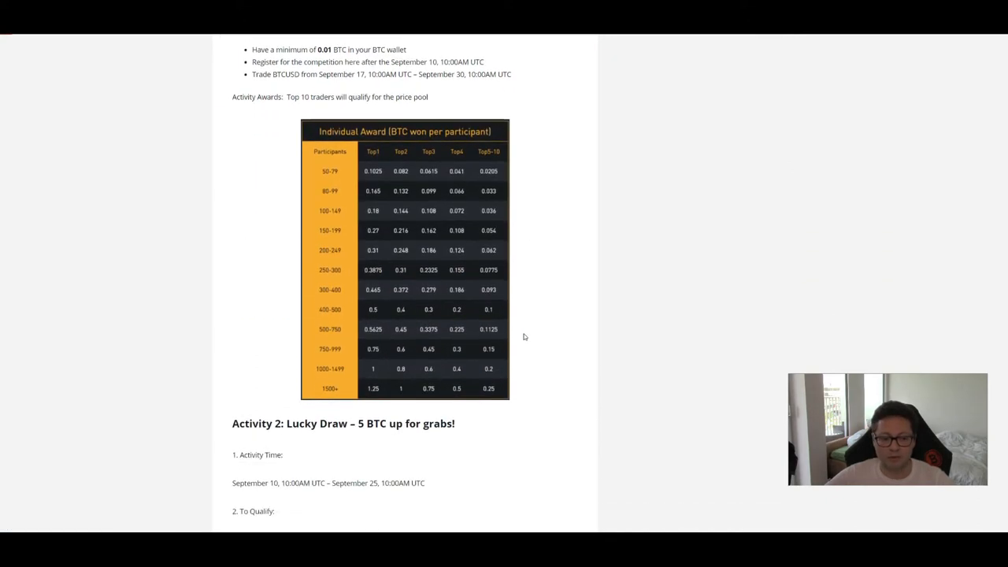
{"action": "scroll", "scroll_direction": "down", "scroll_amount": 3}
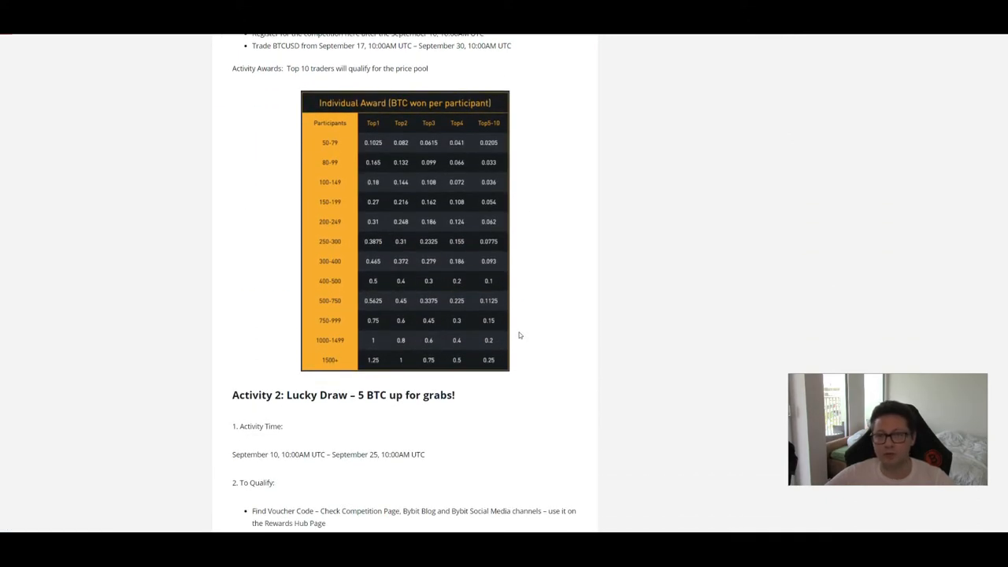
{"action": "mouse_move", "coordinate": [516, 335]}
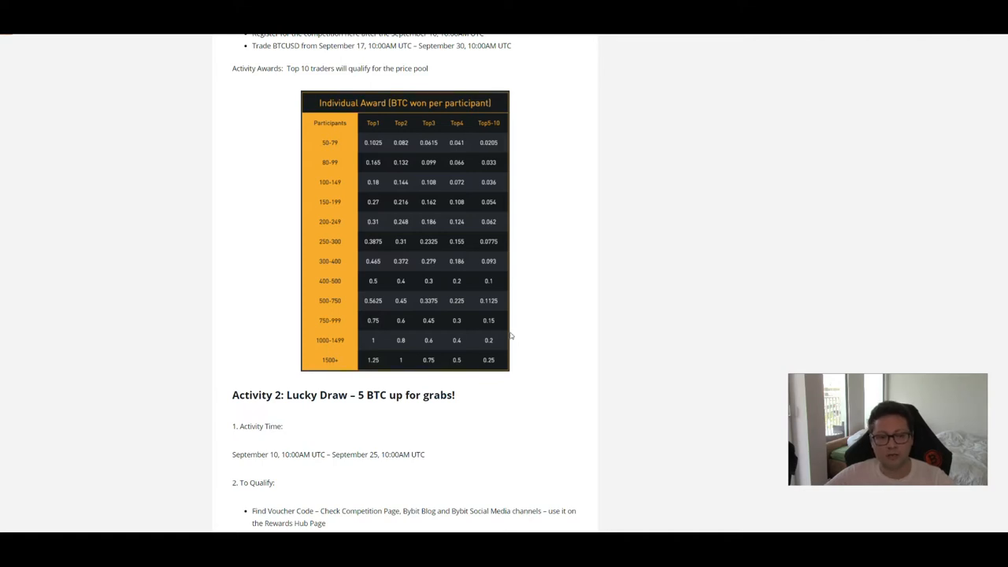
{"action": "mouse_move", "coordinate": [457, 244]}
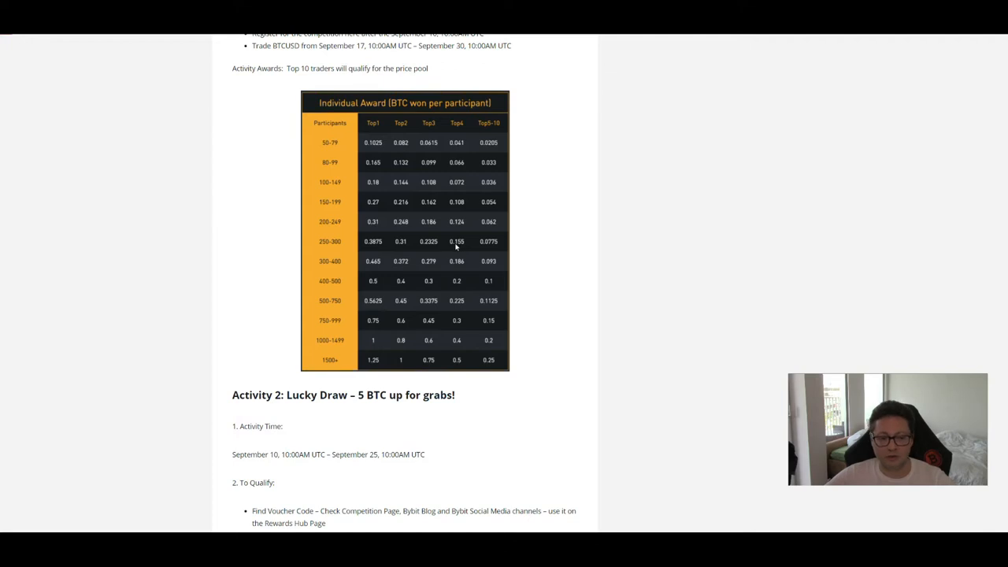
{"action": "scroll", "scroll_direction": "down", "scroll_amount": 3}
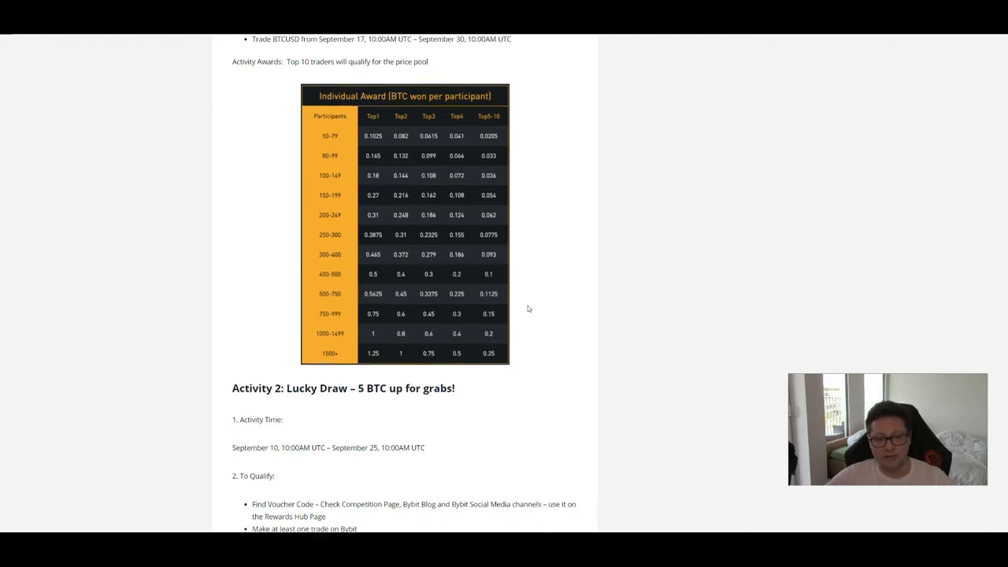
{"action": "scroll", "scroll_direction": "down", "scroll_amount": 3}
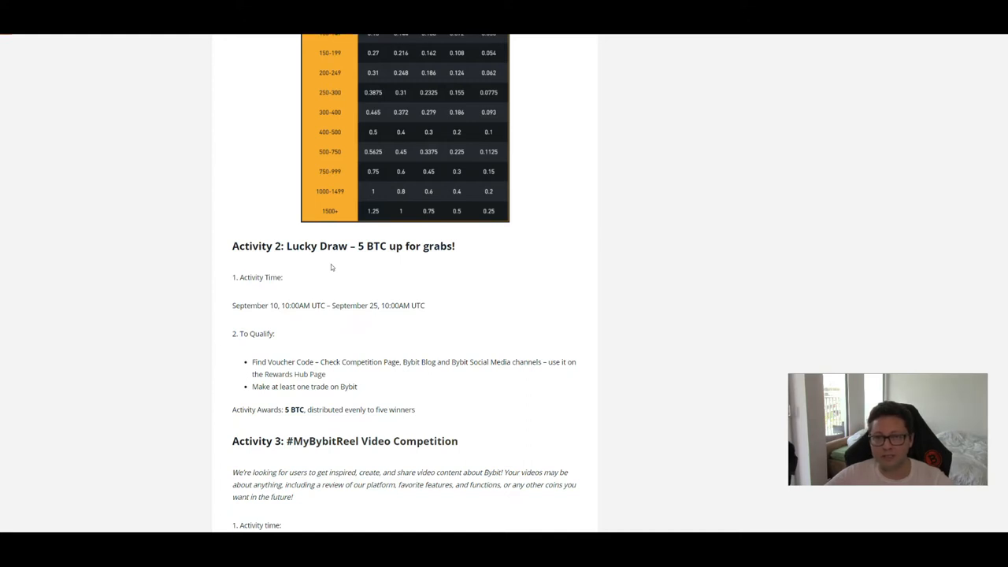
{"action": "mouse_move", "coordinate": [329, 265]}
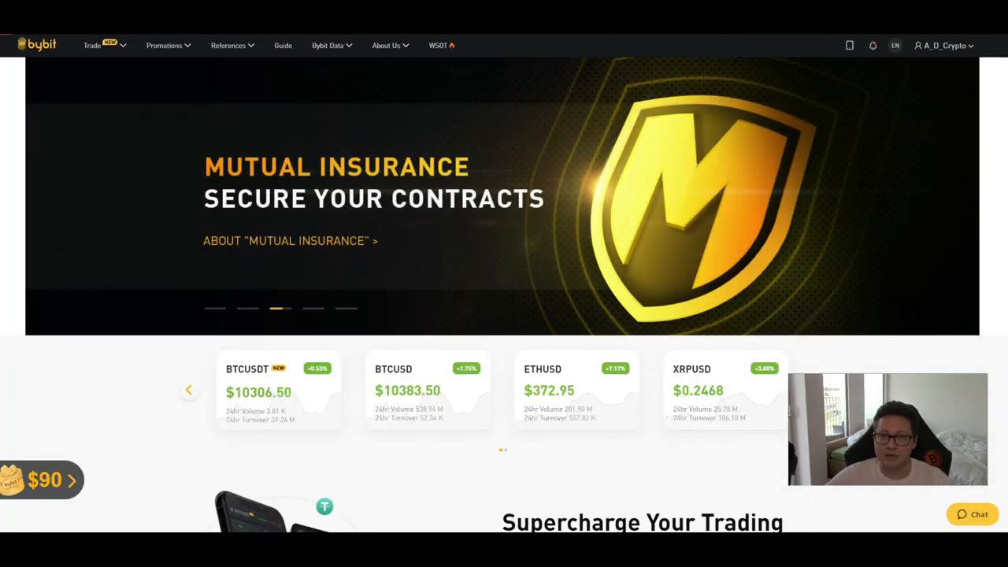
{"action": "mouse_move", "coordinate": [252, 217]}
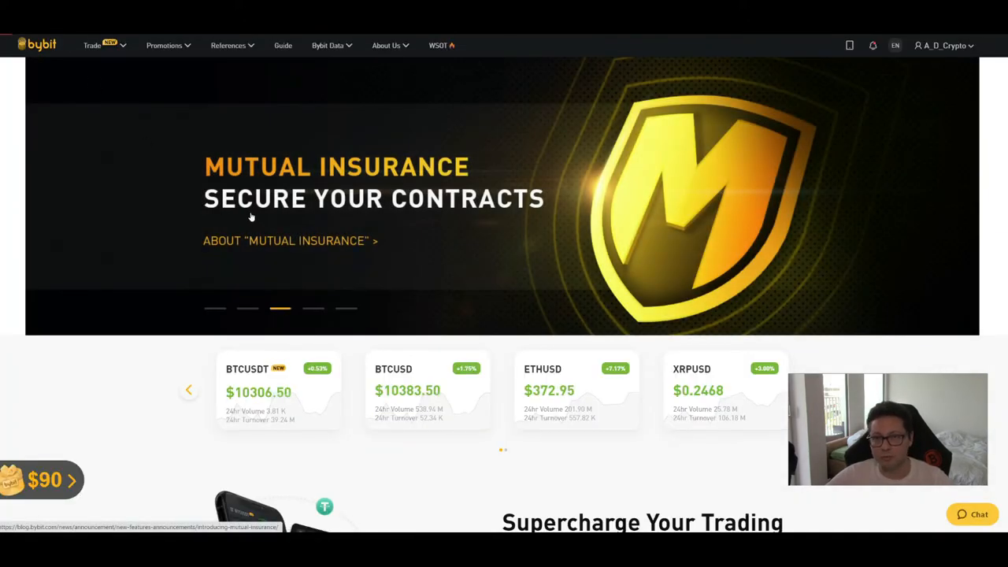
{"action": "mouse_move", "coordinate": [251, 310]}
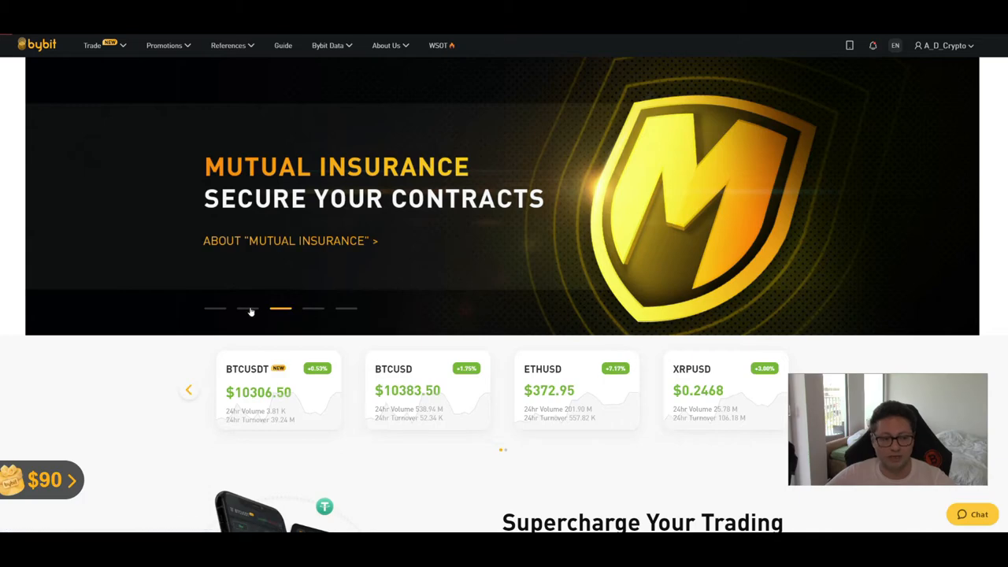
Show the homepage banner carousel with the Mutual Insurance banner and price cards
{"action": "left_click", "coordinate": [246, 310]}
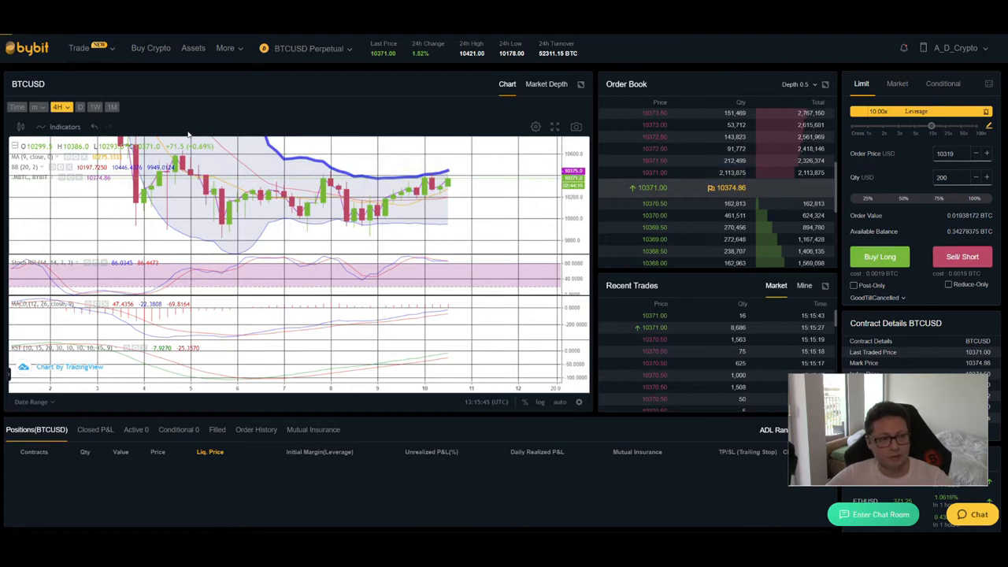
{"action": "mouse_move", "coordinate": [320, 122]}
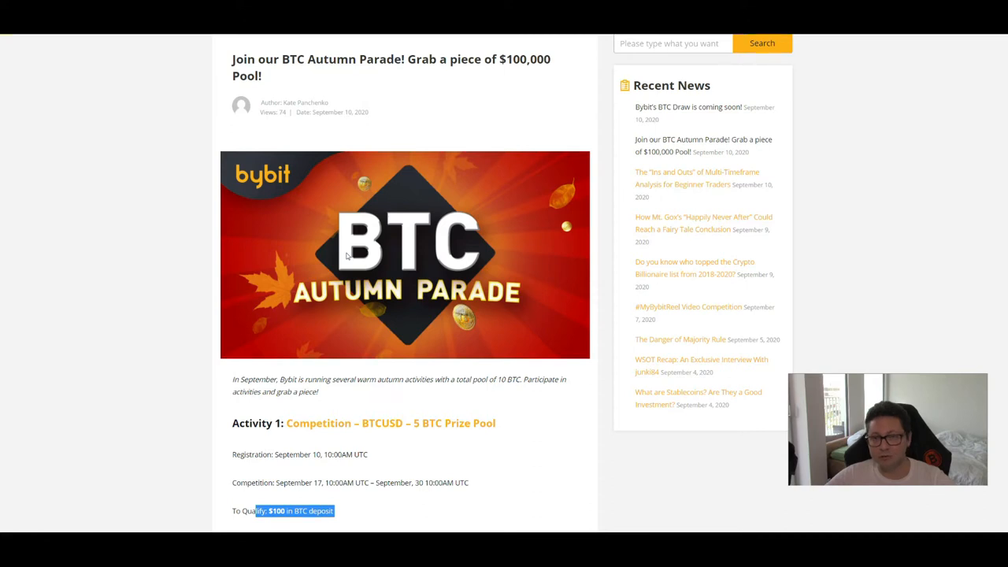
Review Activity 1's competition rules and Individual Award table in the blog post
{"action": "scroll", "scroll_direction": "down", "scroll_amount": 3}
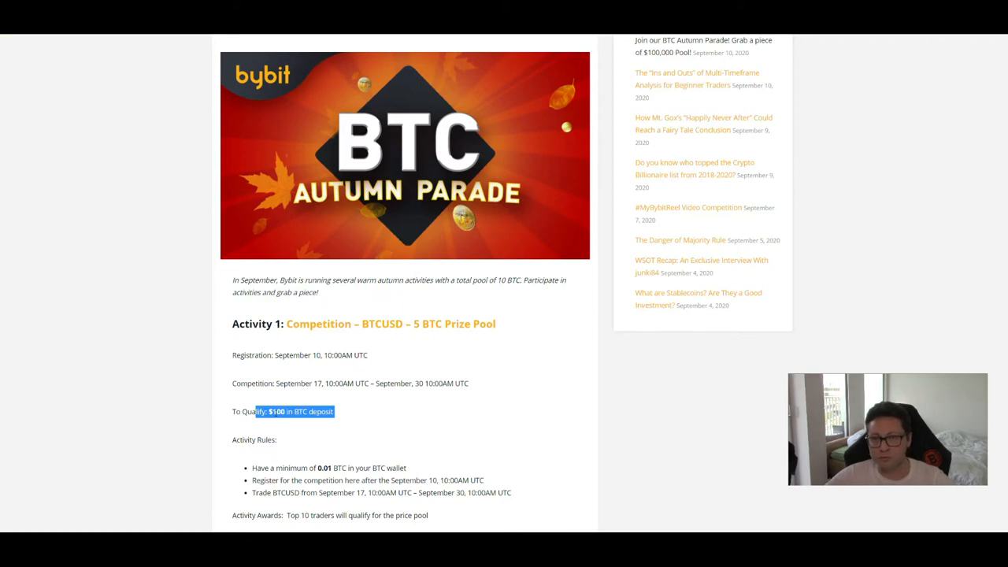
{"action": "scroll", "scroll_direction": "down", "scroll_amount": 3}
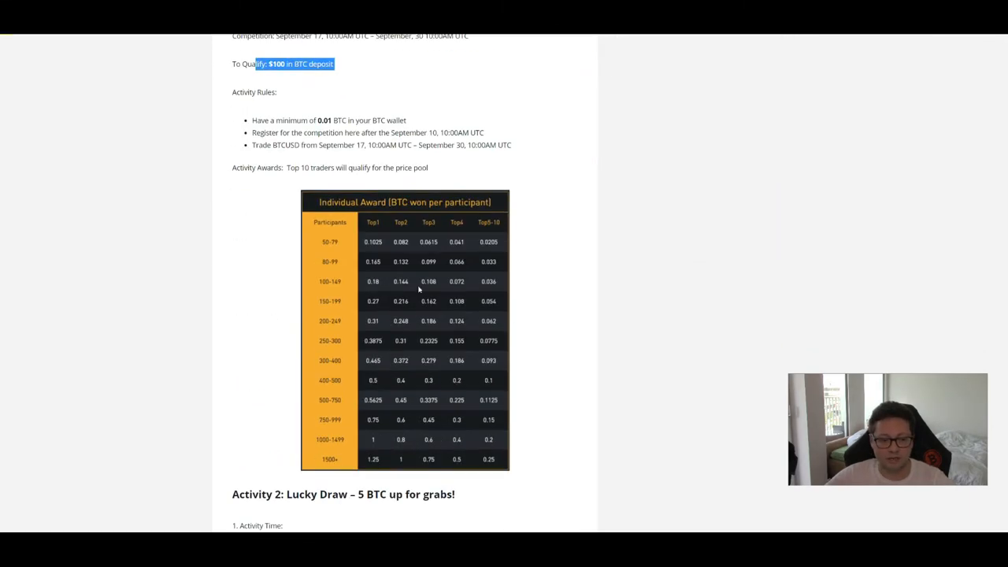
{"action": "mouse_move", "coordinate": [372, 268]}
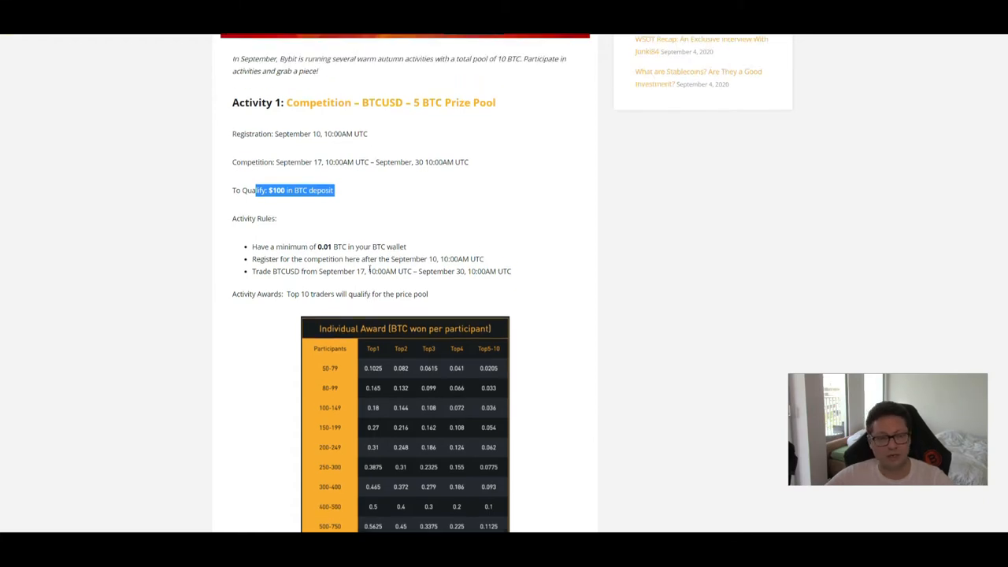
{"action": "scroll", "scroll_direction": "up", "scroll_amount": 3}
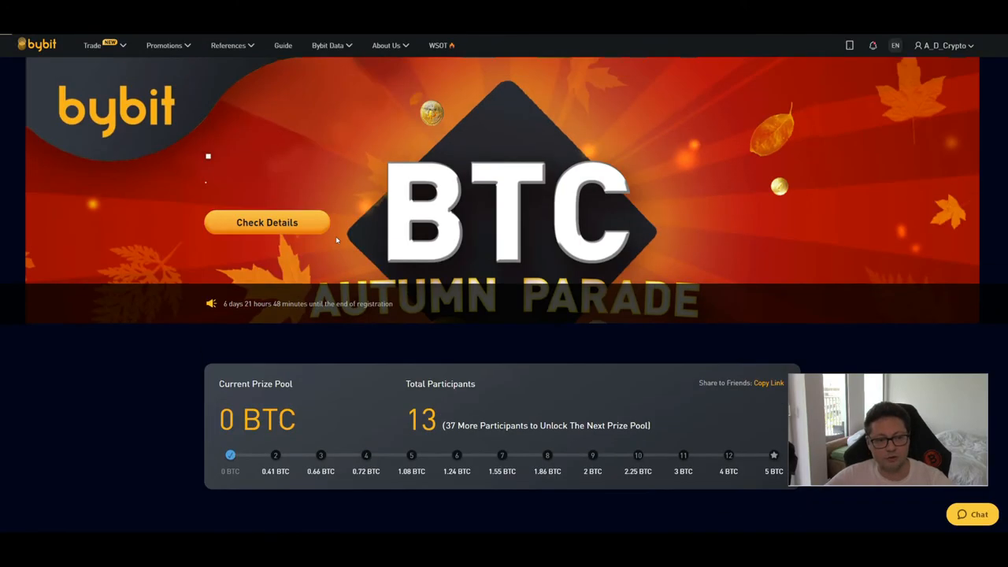
View KatesTeam's competition ranking of 15 members via Check Details, then return to the event page
{"action": "scroll", "scroll_direction": "down", "scroll_amount": 3}
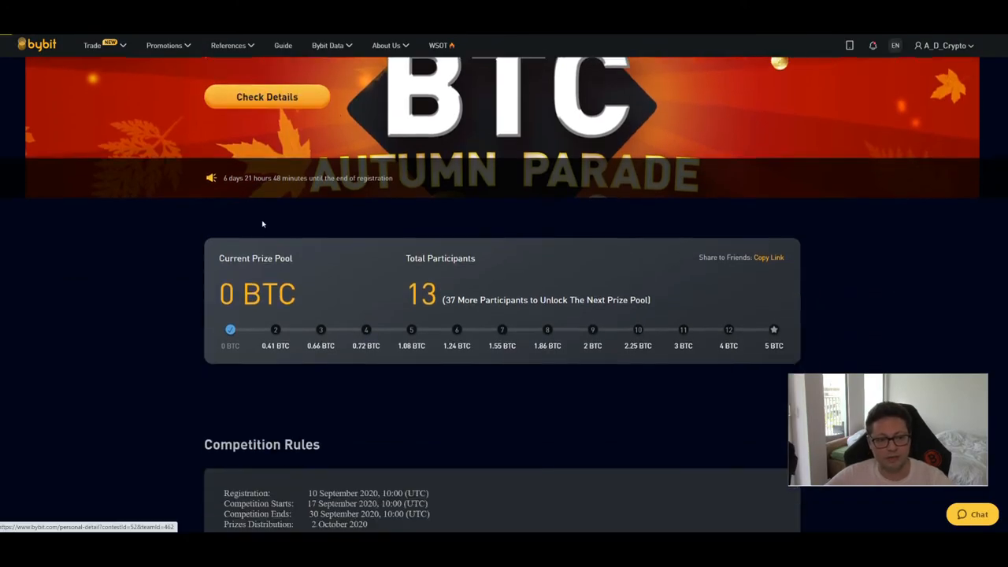
{"action": "scroll", "scroll_direction": "down", "scroll_amount": 3}
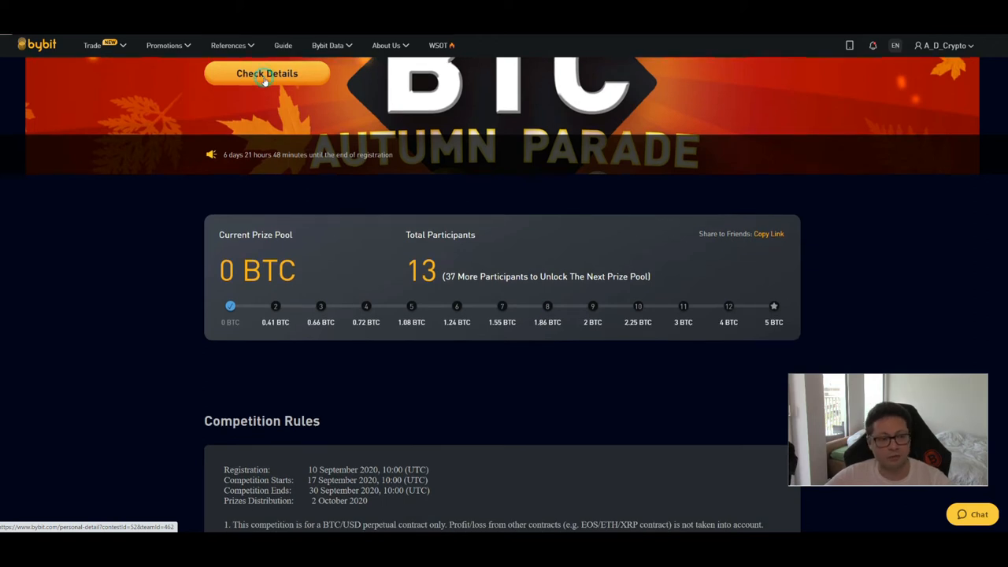
{"action": "left_click", "coordinate": [267, 73]}
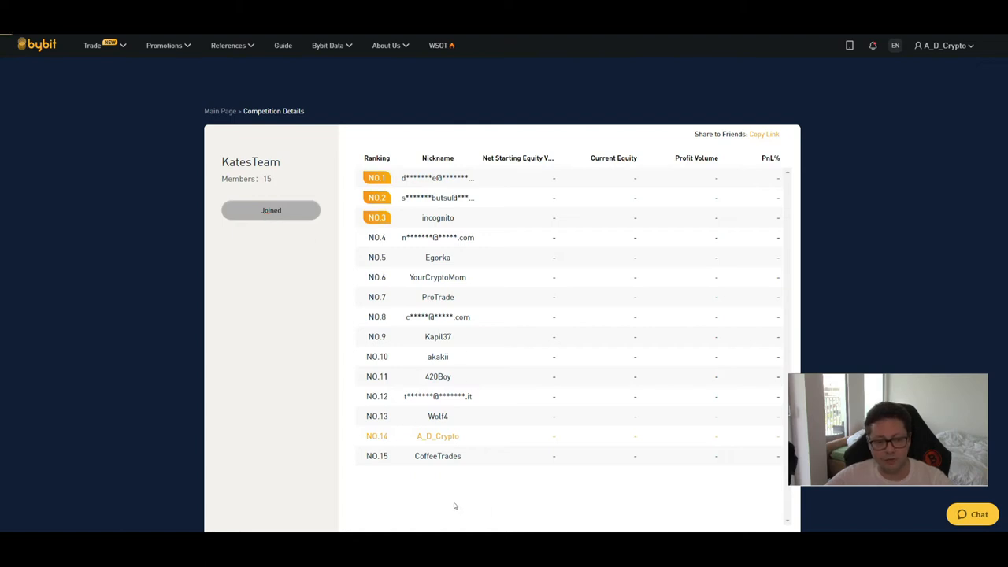
{"action": "mouse_move", "coordinate": [408, 194]}
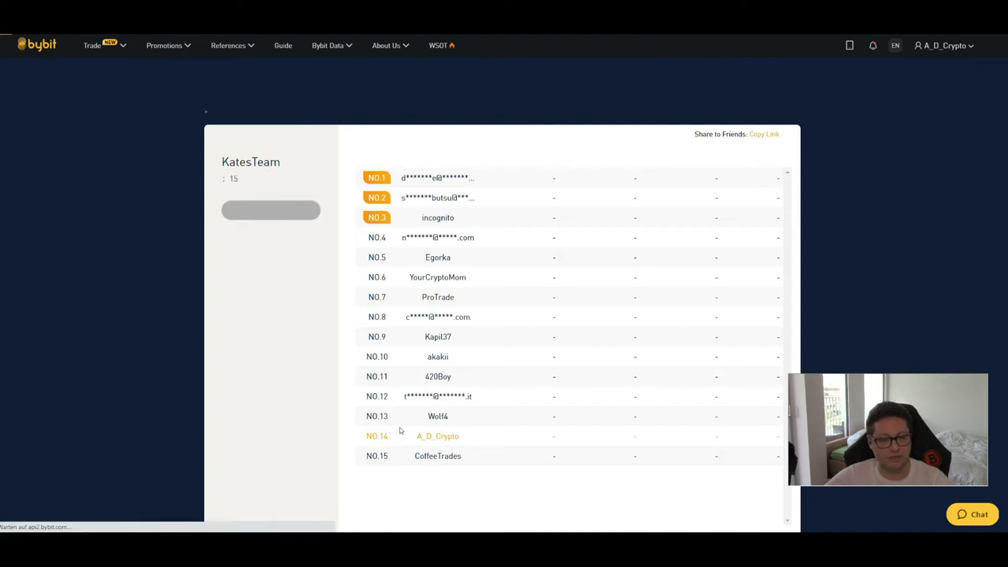
{"action": "scroll", "scroll_direction": "up", "scroll_amount": 3}
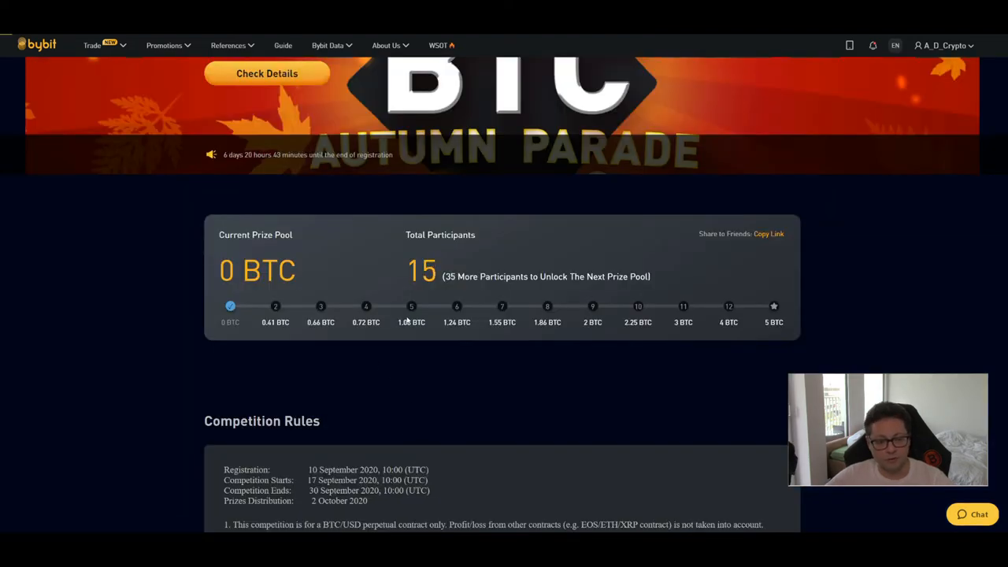
Select the 5BTCDRAW lucky draw promo code in Competition Rules and go to the Rewards Hub
{"action": "scroll", "scroll_direction": "down", "scroll_amount": 3}
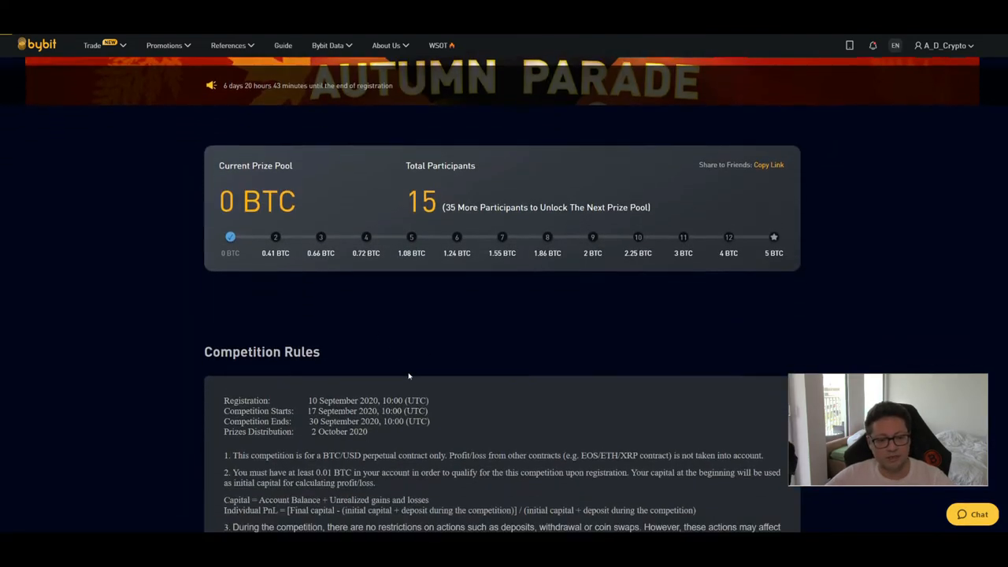
{"action": "scroll", "scroll_direction": "down", "scroll_amount": 3}
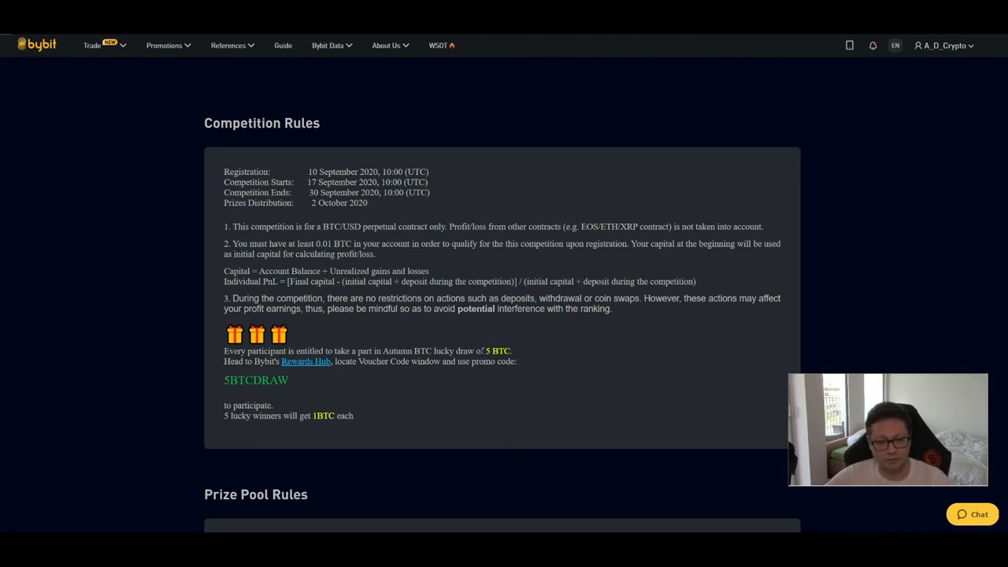
{"action": "mouse_move", "coordinate": [306, 368]}
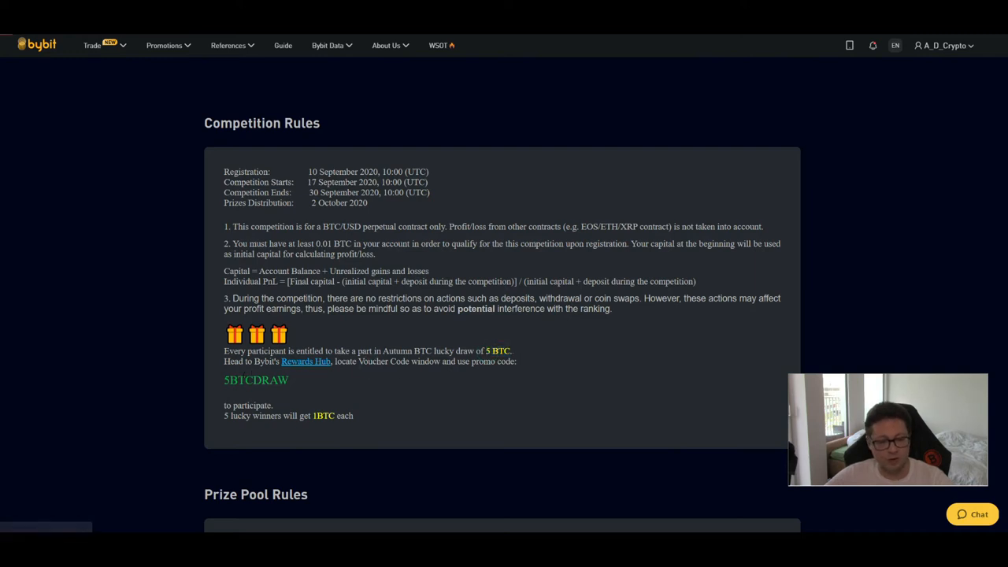
{"action": "double_click", "coordinate": [255, 380]}
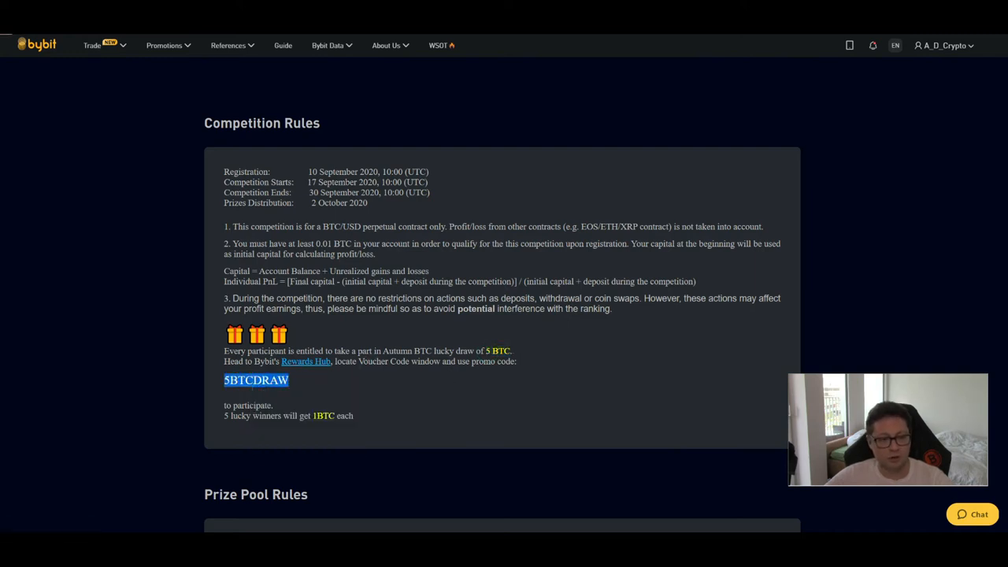
{"action": "left_click", "coordinate": [305, 361]}
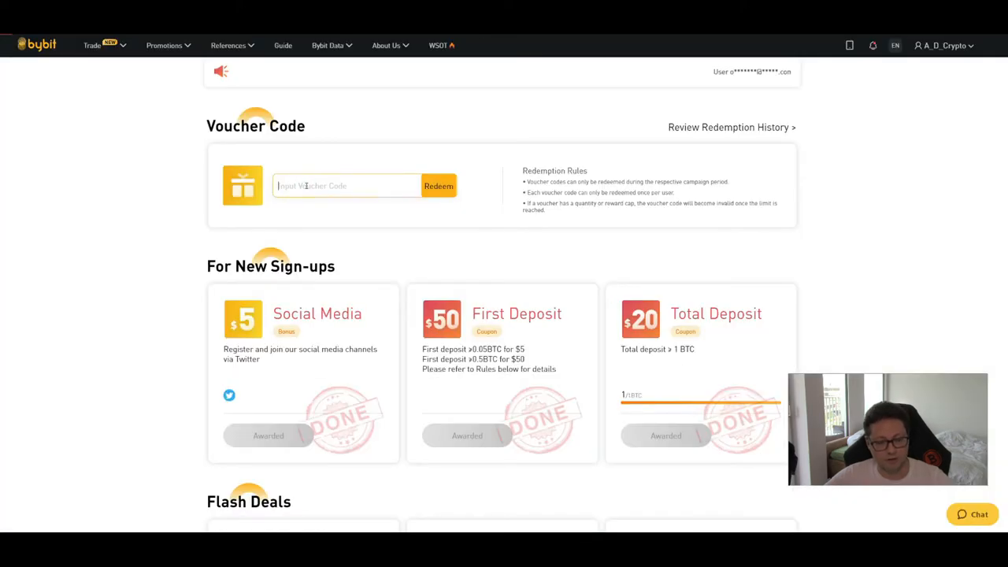
Focus the Input Voucher Code field to redeem the 5BTCDRAW code
{"action": "left_click", "coordinate": [438, 186]}
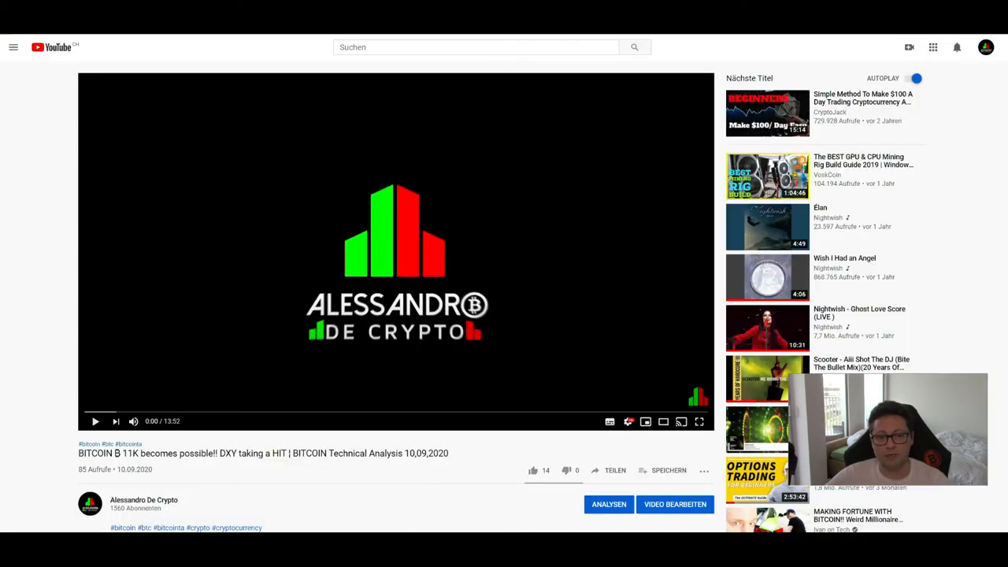
{"action": "mouse_move", "coordinate": [402, 177]}
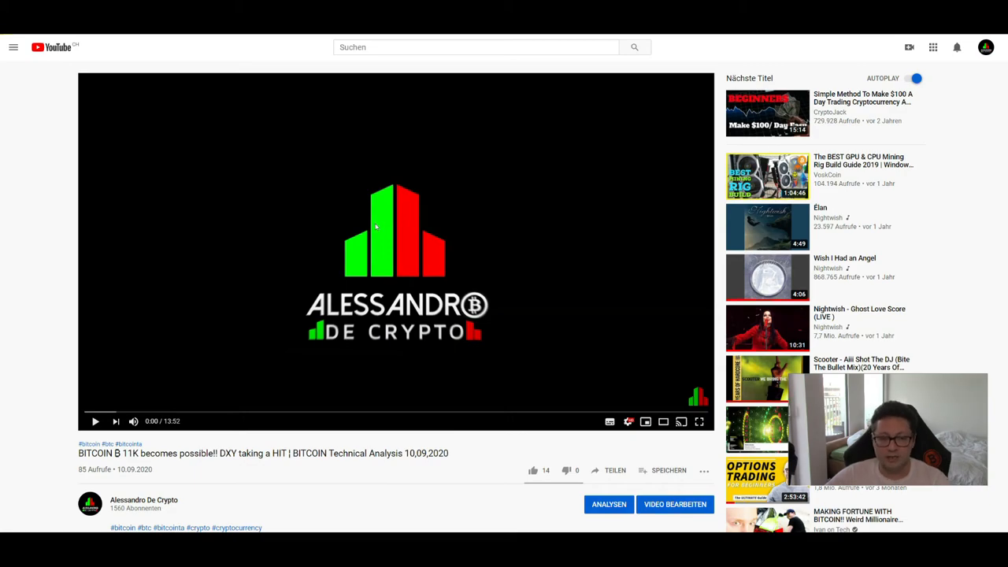
{"action": "scroll", "scroll_direction": "down", "scroll_amount": 3}
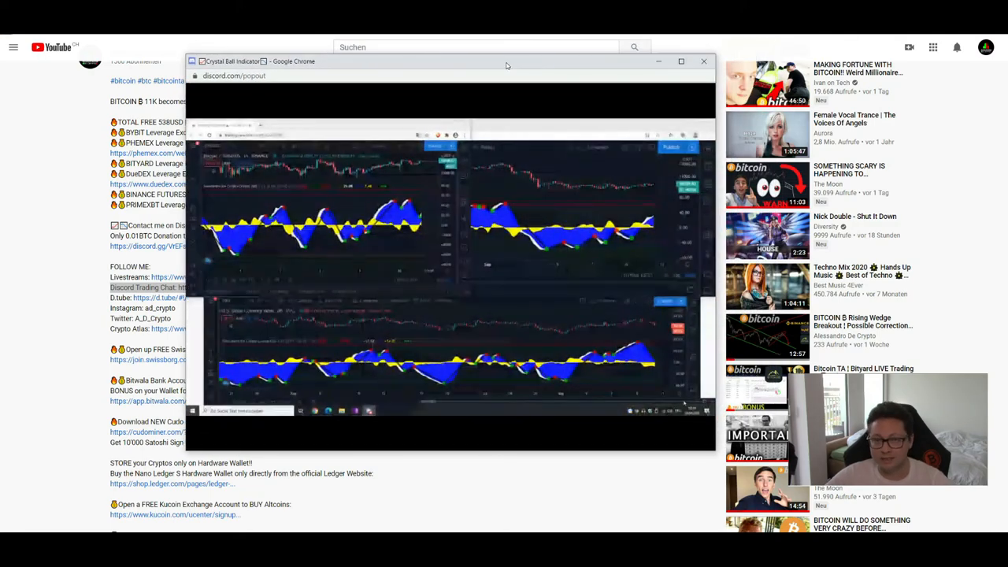
{"action": "left_click", "coordinate": [703, 61]}
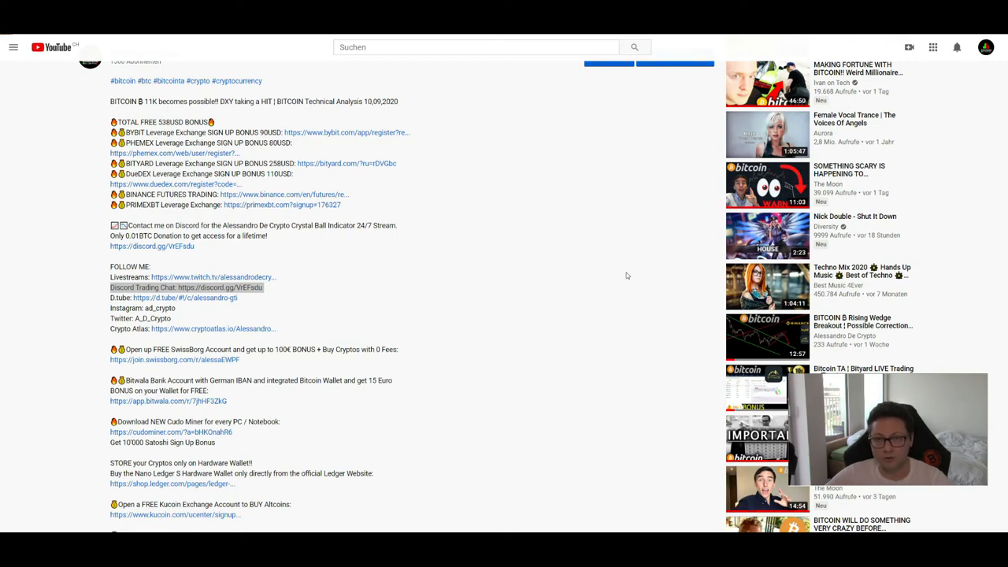
{"action": "scroll", "scroll_direction": "up", "scroll_amount": 3}
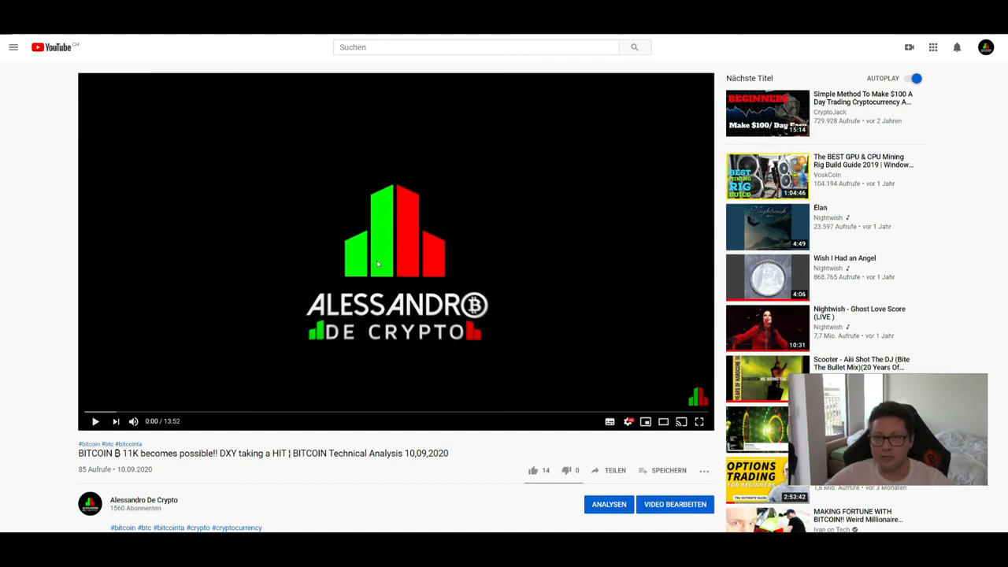
{"action": "mouse_move", "coordinate": [404, 175]}
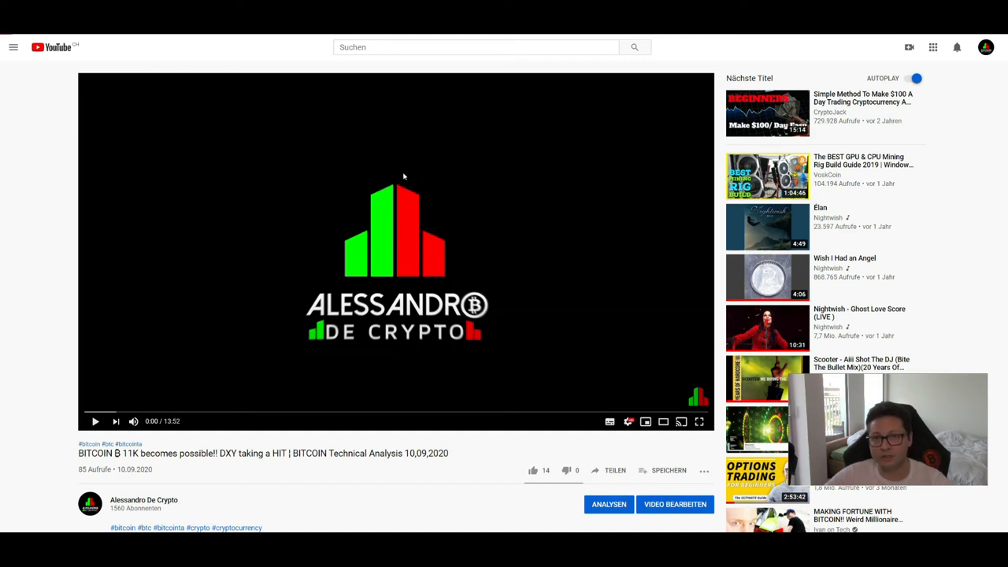